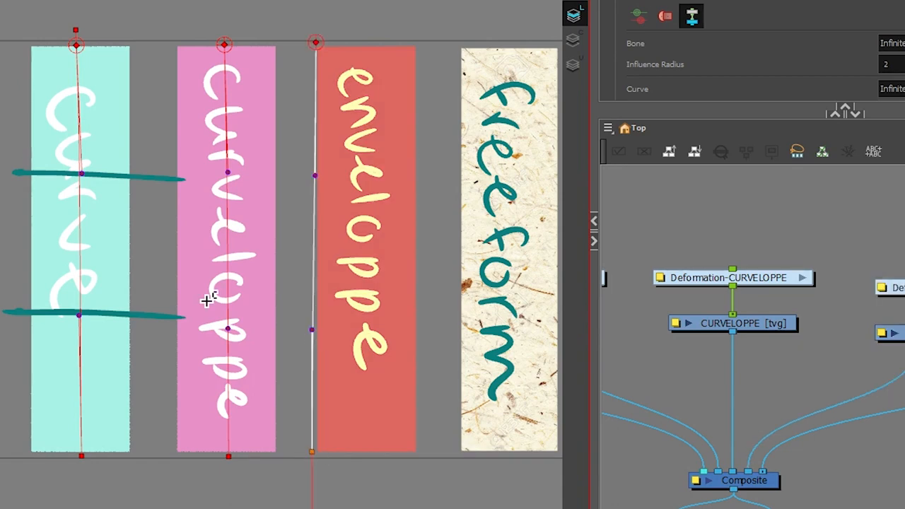
mouse_move(173, 286)
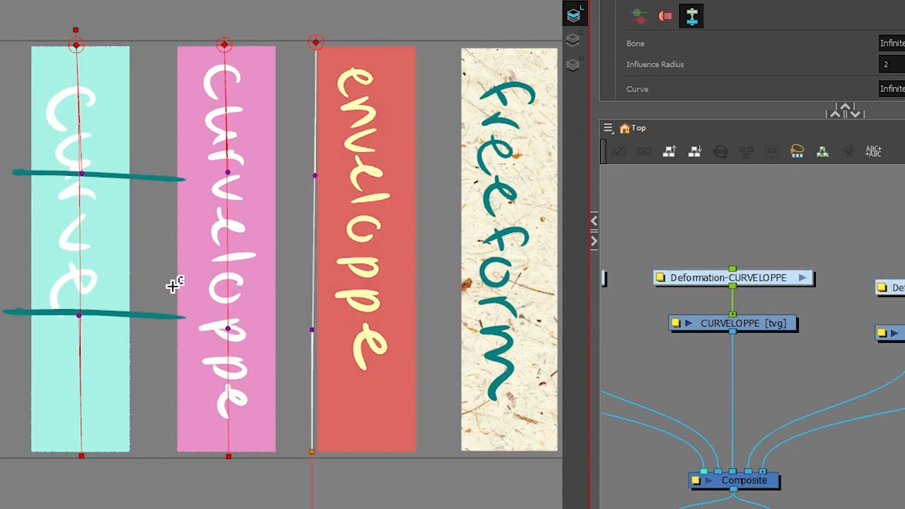
mouse_move(373, 445)
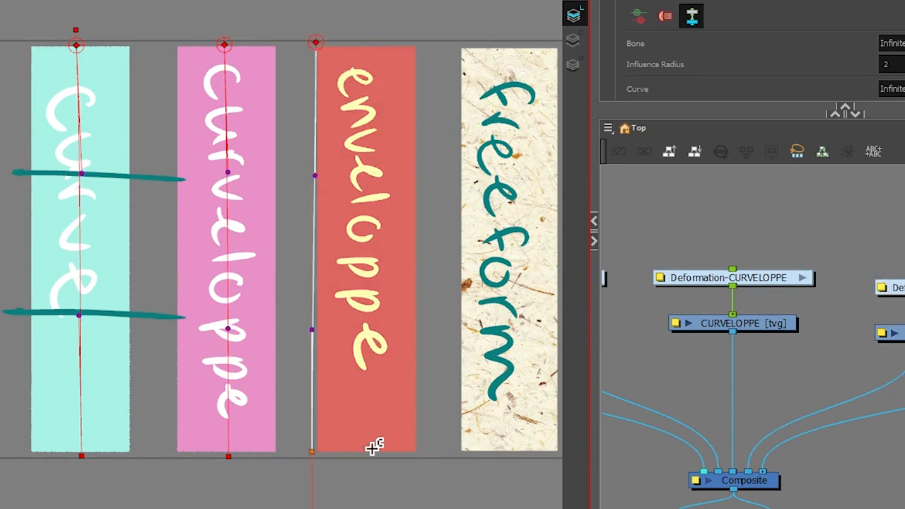
mouse_move(425, 460)
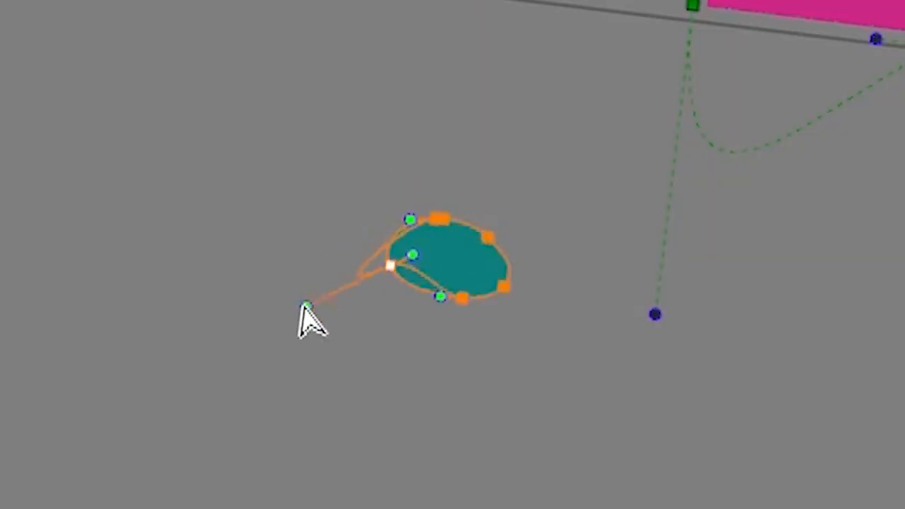
Step: Bend the teal oval's outline into a green leaf shape via its Bezier handles
drag(306, 309, 356, 197)
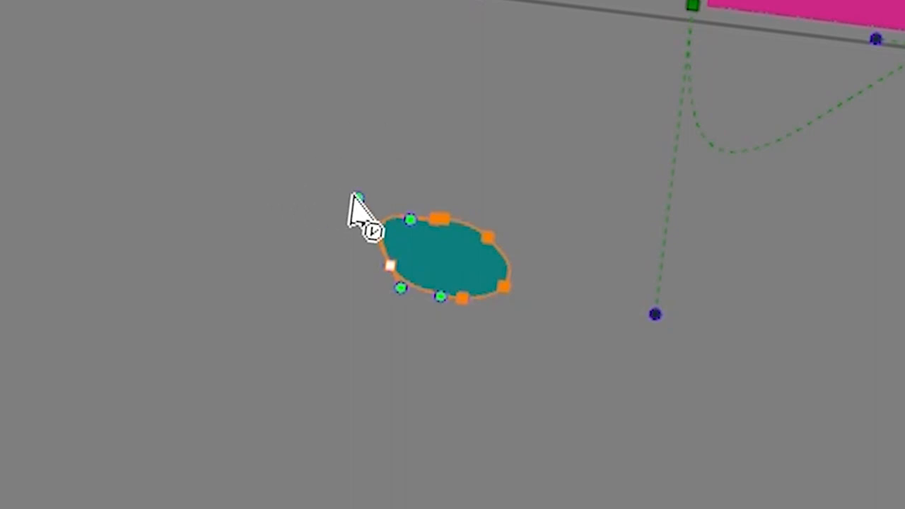
drag(361, 197, 325, 248)
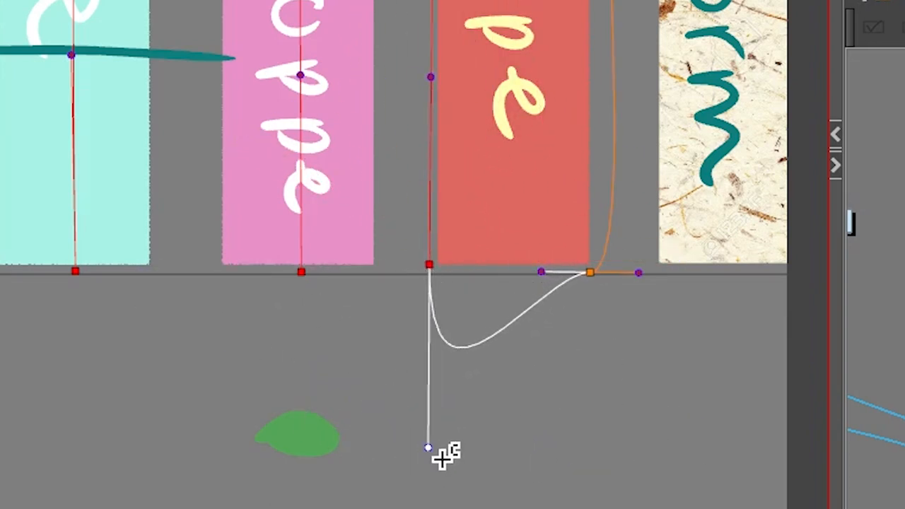
Step: Drag the envelope deformer's control point under the red strip to curve it
drag(427, 450, 640, 276)
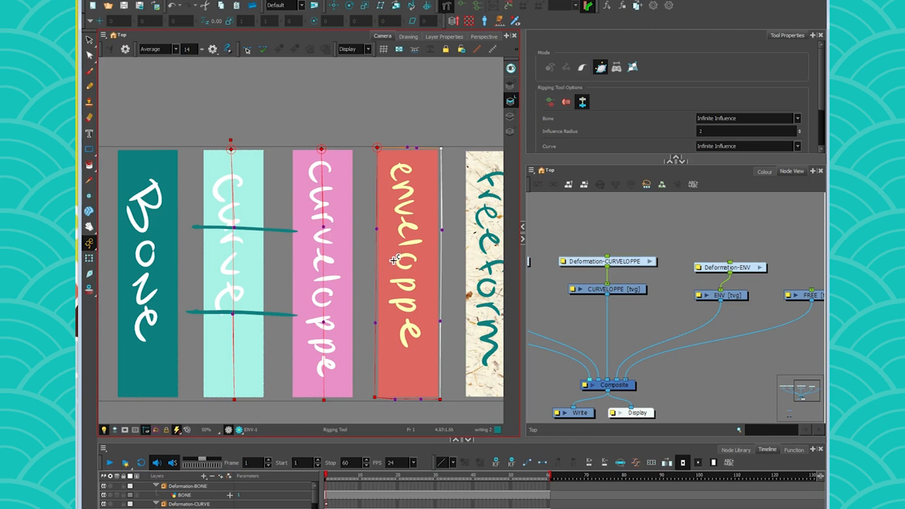
mouse_move(379, 237)
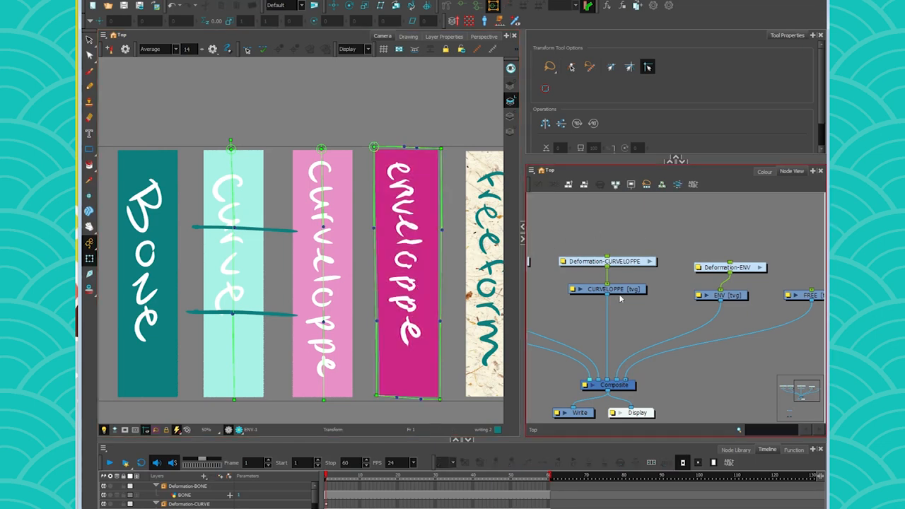
mouse_move(668, 314)
text(cutter)
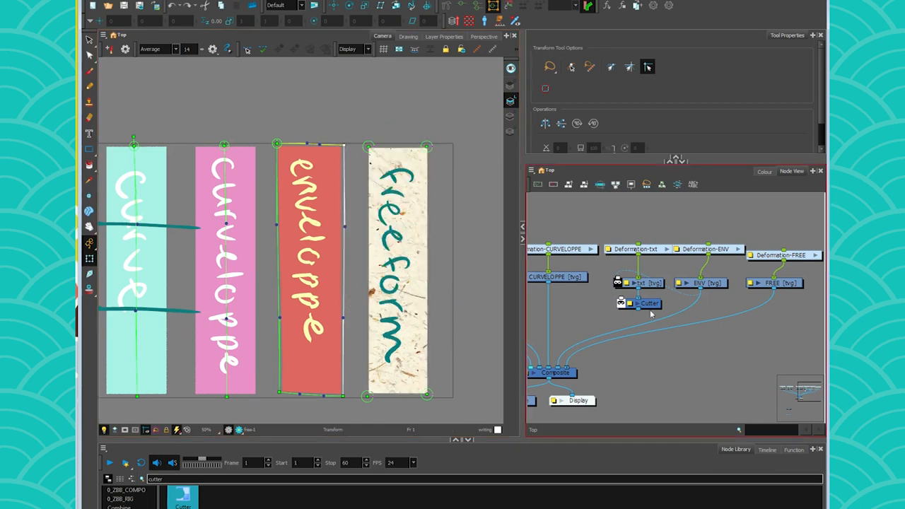
mouse_move(648, 303)
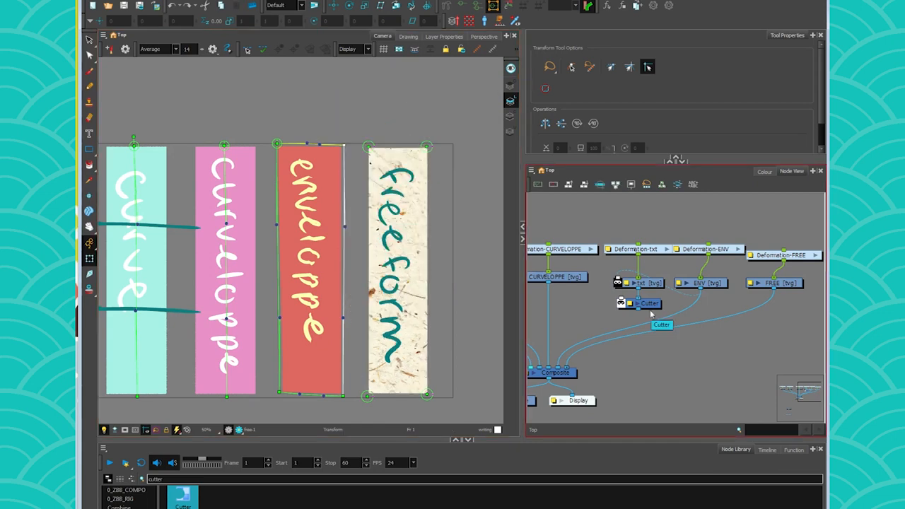